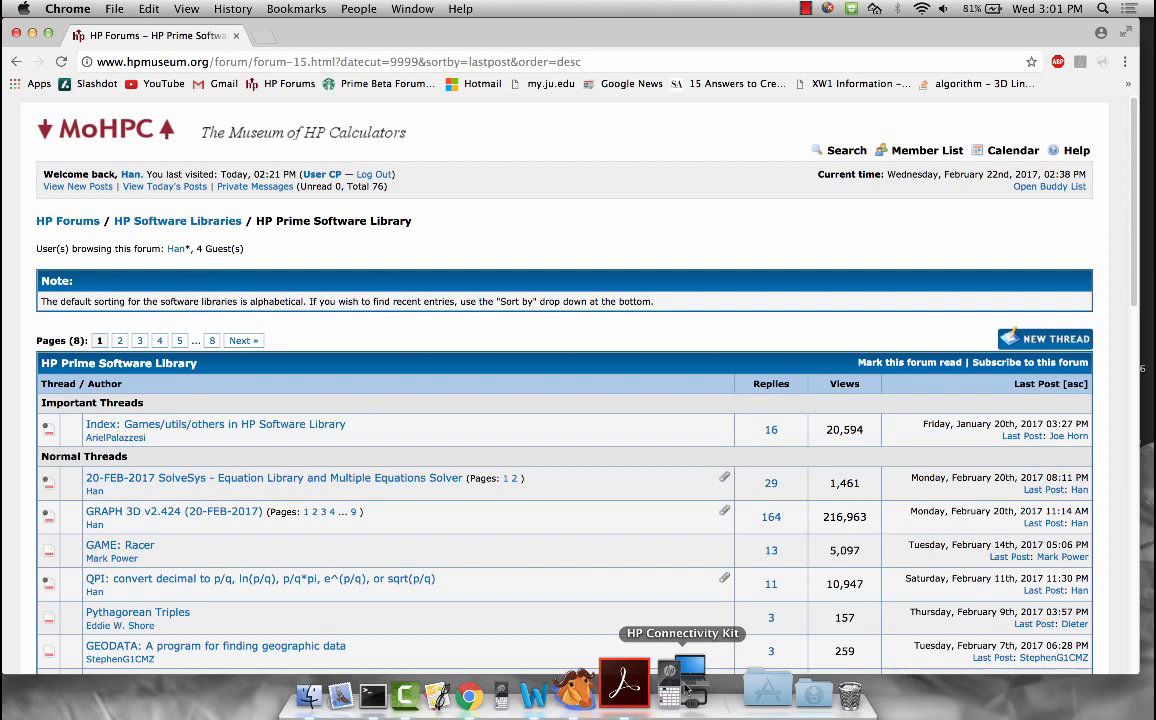
{"action": "mouse_move", "coordinate": [655, 581]}
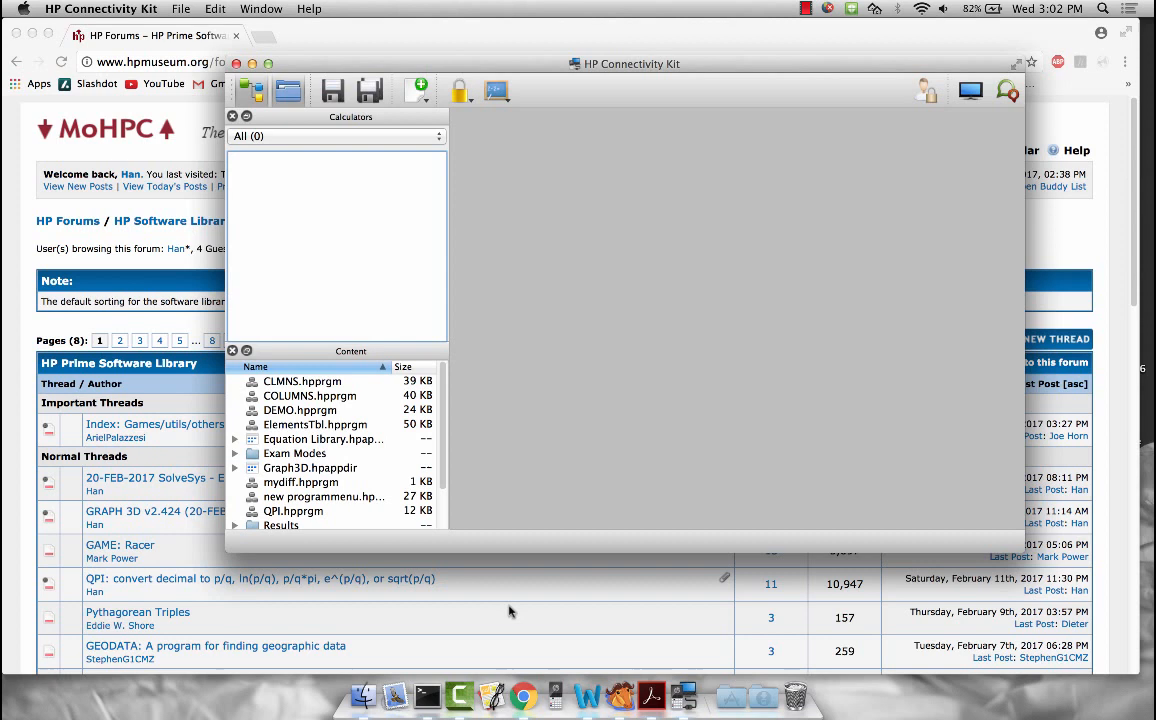
{"action": "mouse_move", "coordinate": [262, 453]}
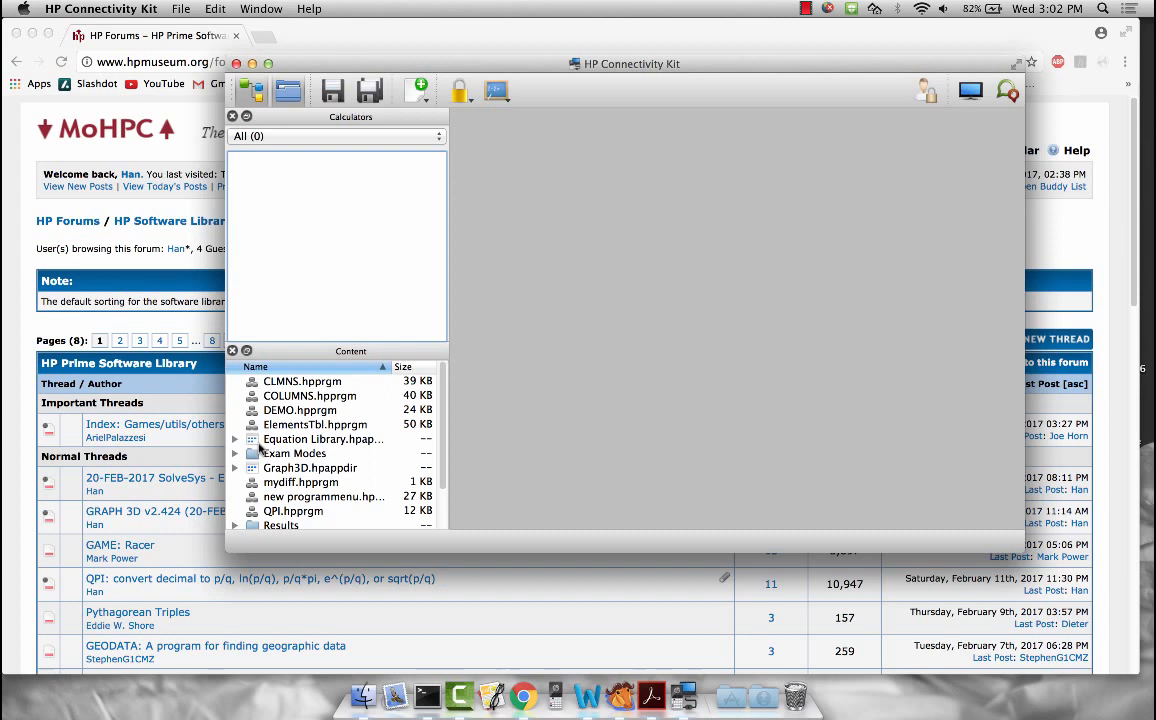
Show the Content panel, select Equation Library.hpappdir, and expand the HP Prime emulator under Calculators.
{"action": "left_click", "coordinate": [261, 9]}
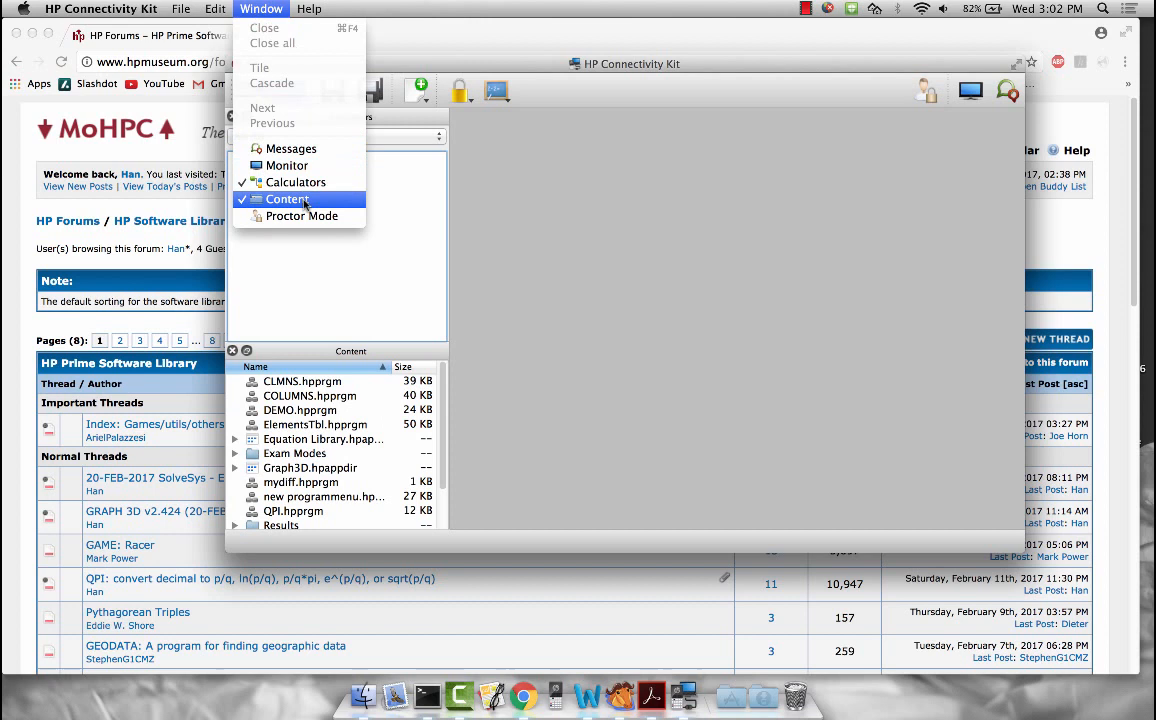
{"action": "left_click", "coordinate": [294, 182]}
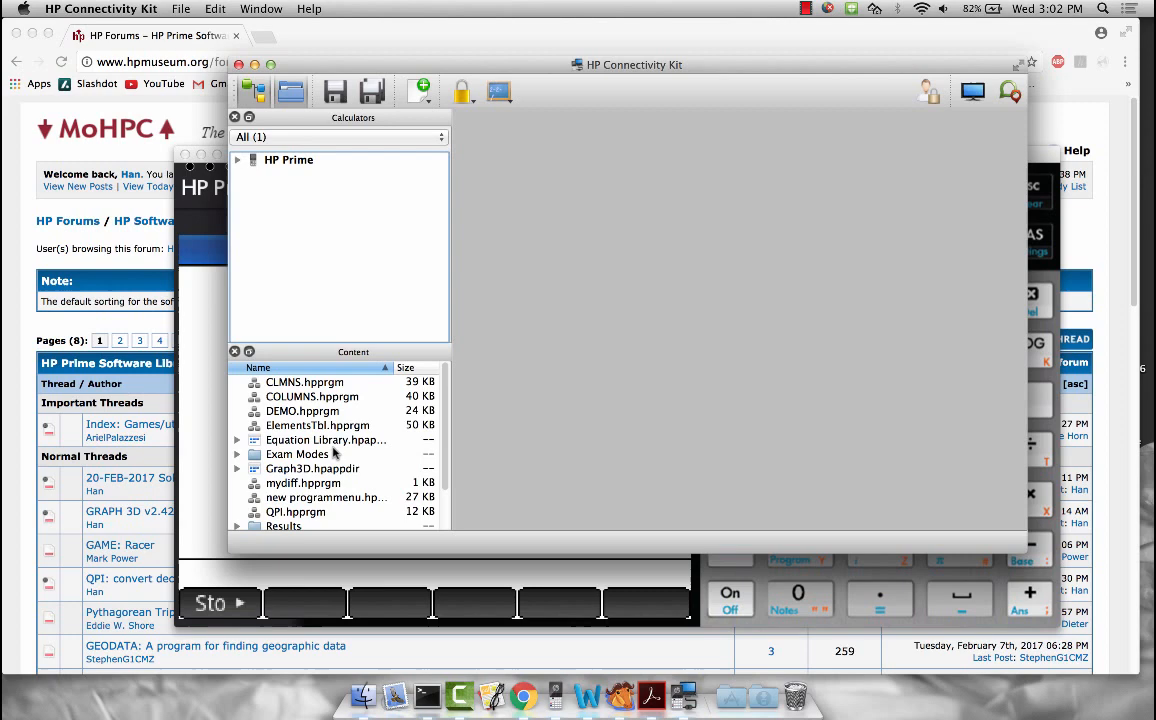
{"action": "left_click", "coordinate": [325, 439]}
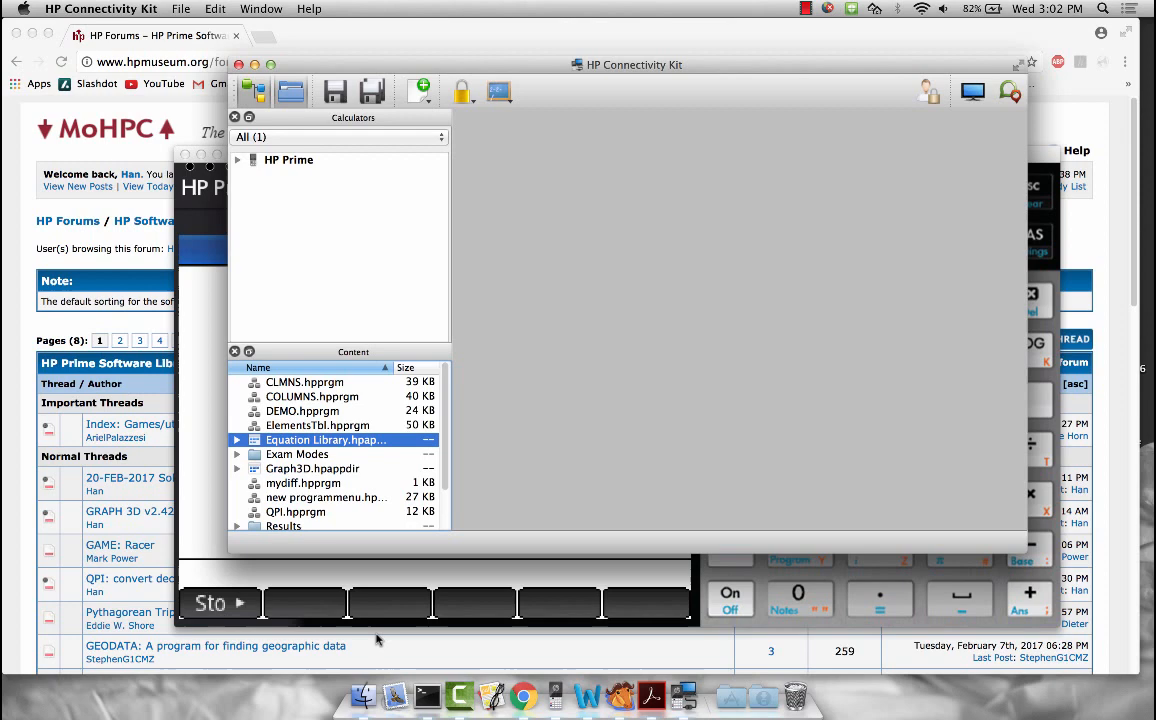
{"action": "left_click", "coordinate": [240, 160]}
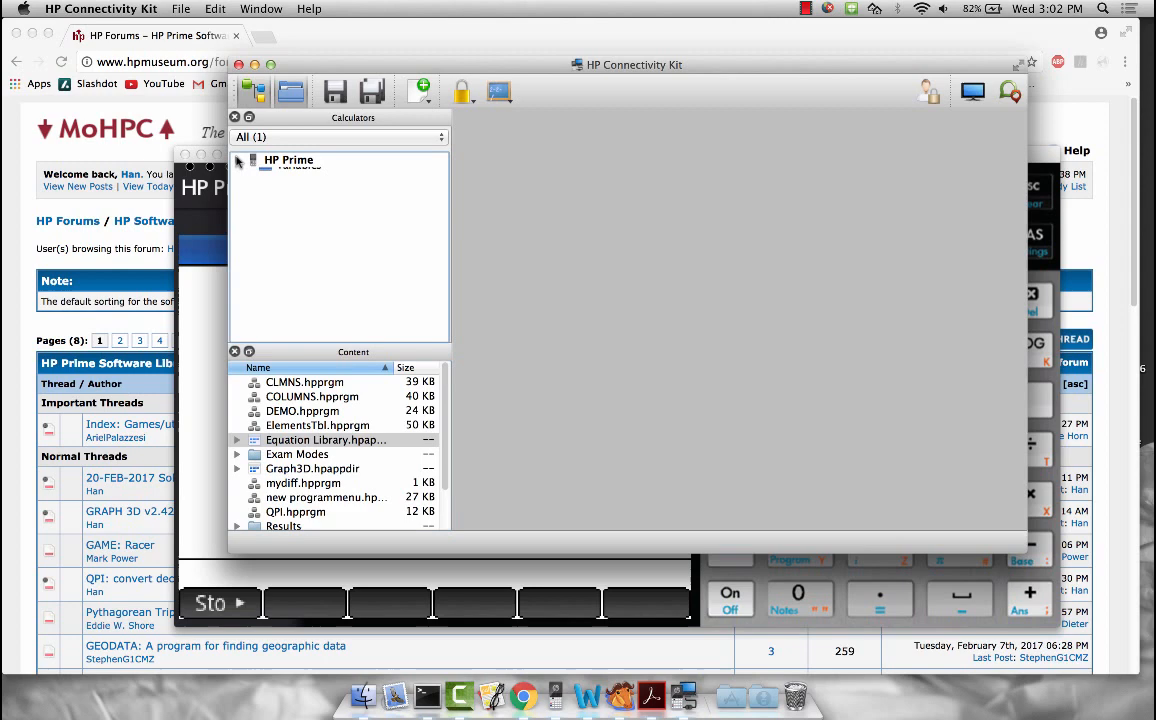
{"action": "left_click", "coordinate": [240, 160]}
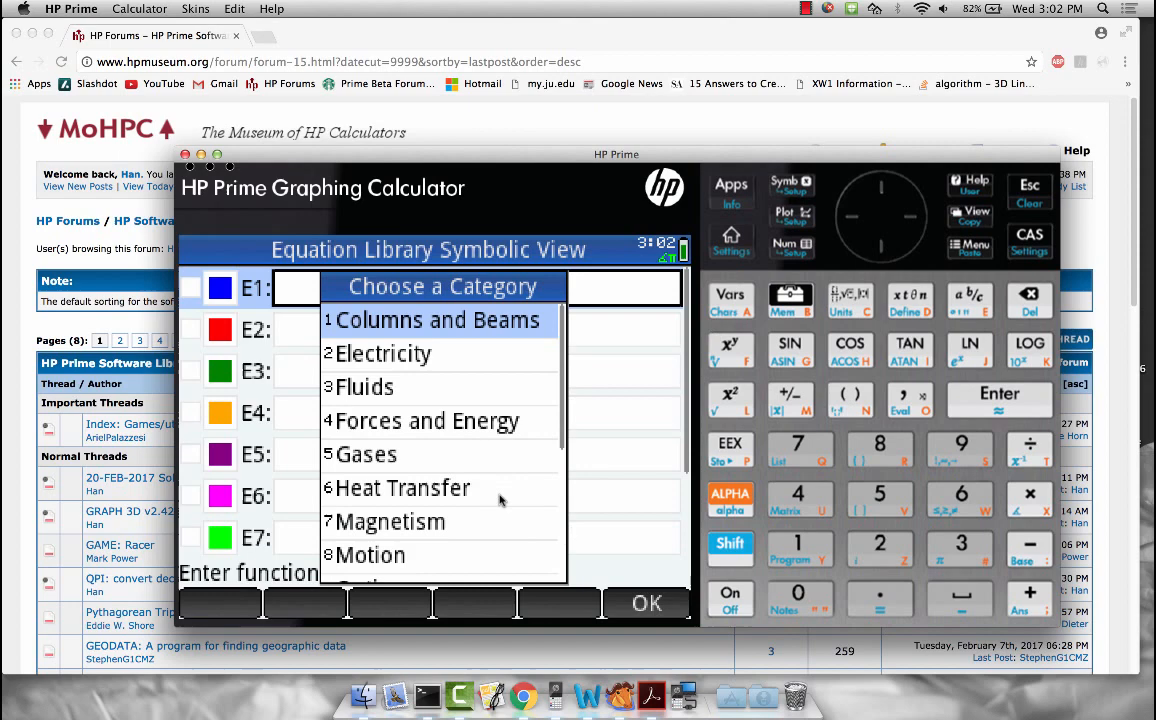
Scroll the category list and choose Motion to load the linear motion equations.
{"action": "scroll", "scroll_direction": "down", "scroll_amount": 3}
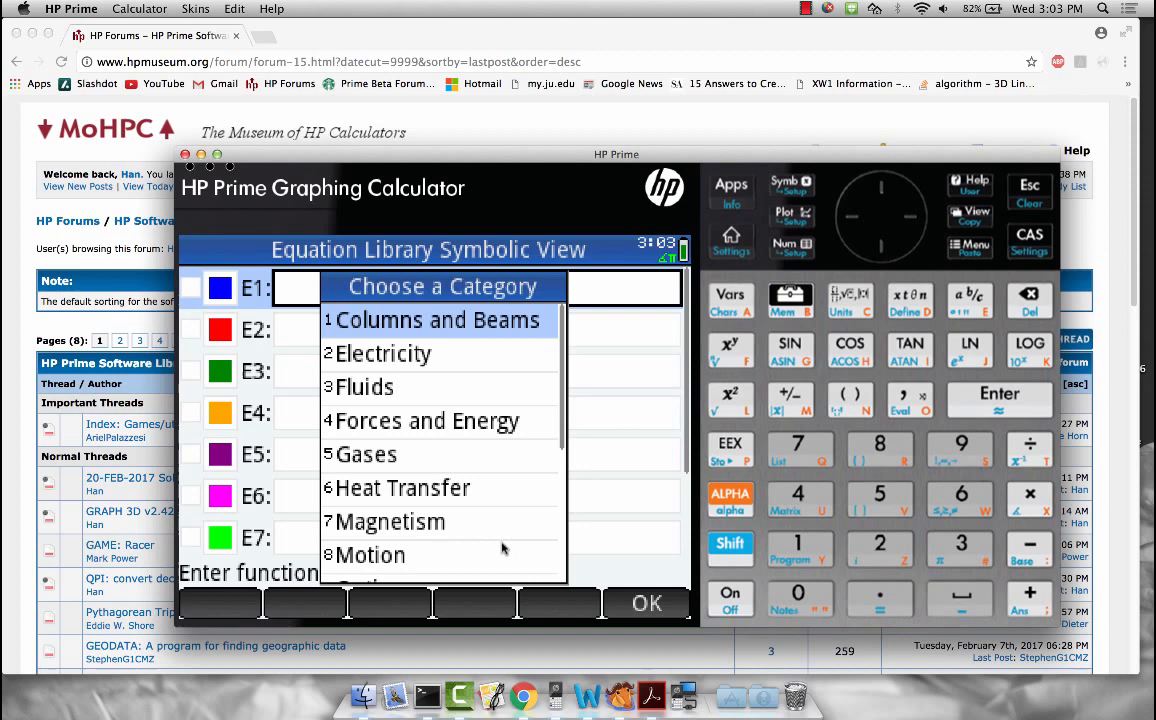
{"action": "left_click", "coordinate": [369, 555]}
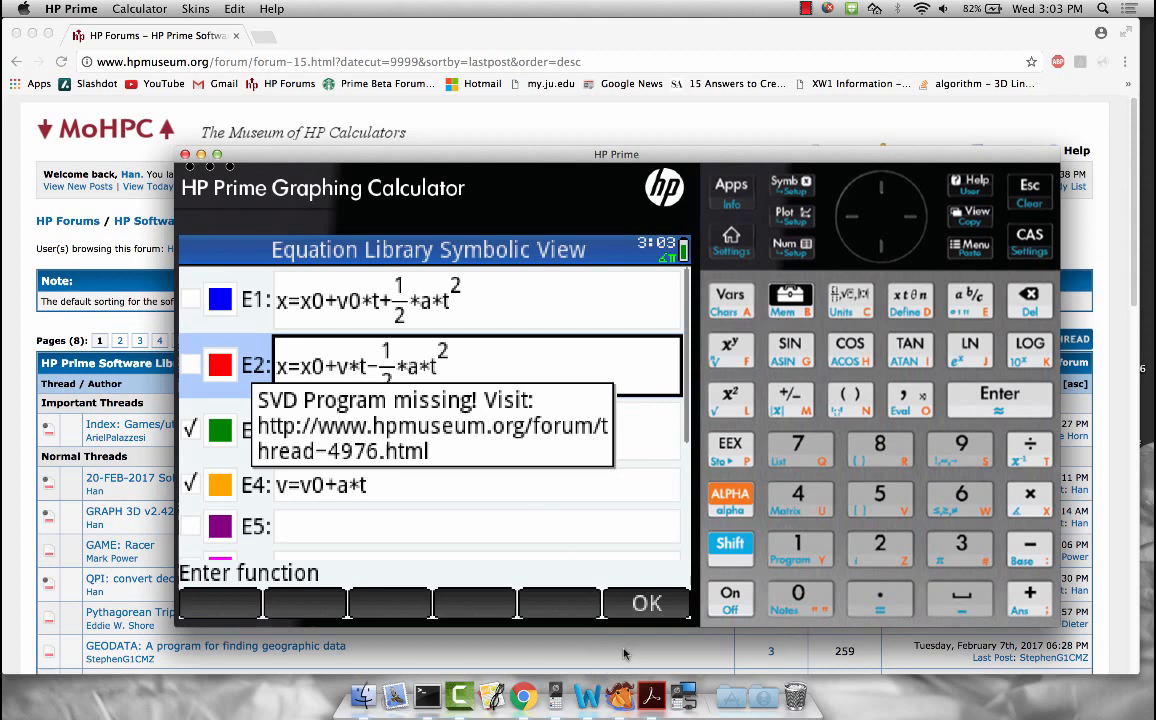
{"action": "mouse_move", "coordinate": [632, 504]}
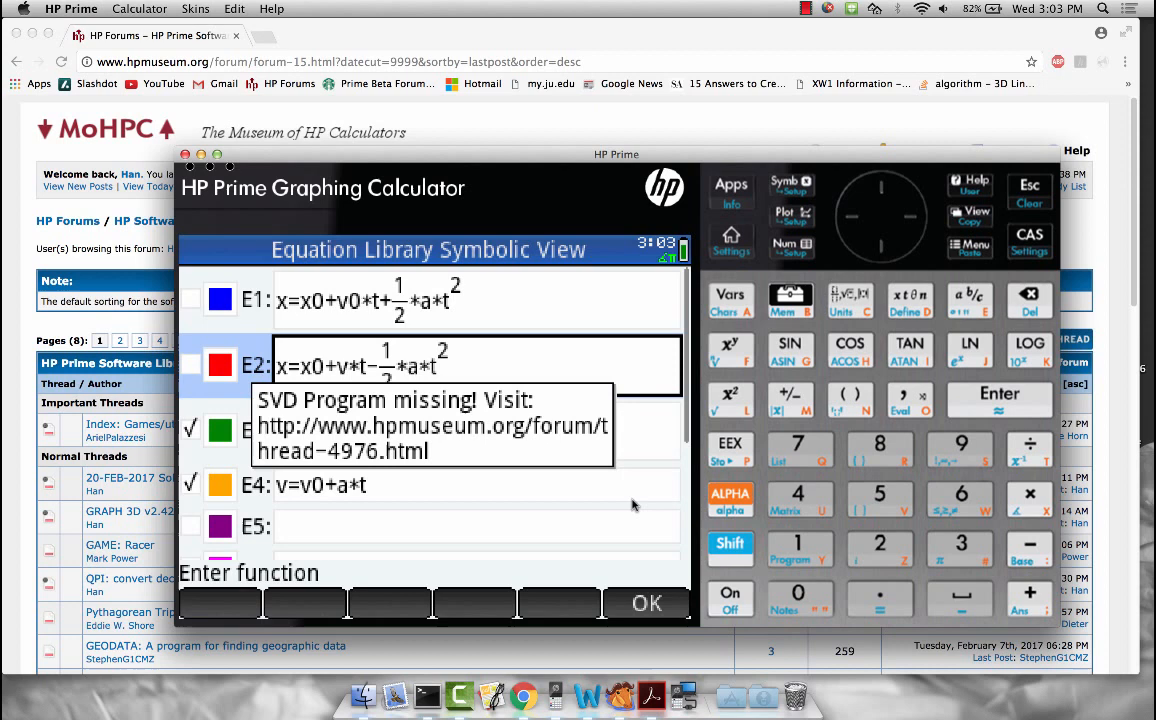
{"action": "mouse_move", "coordinate": [646, 603]}
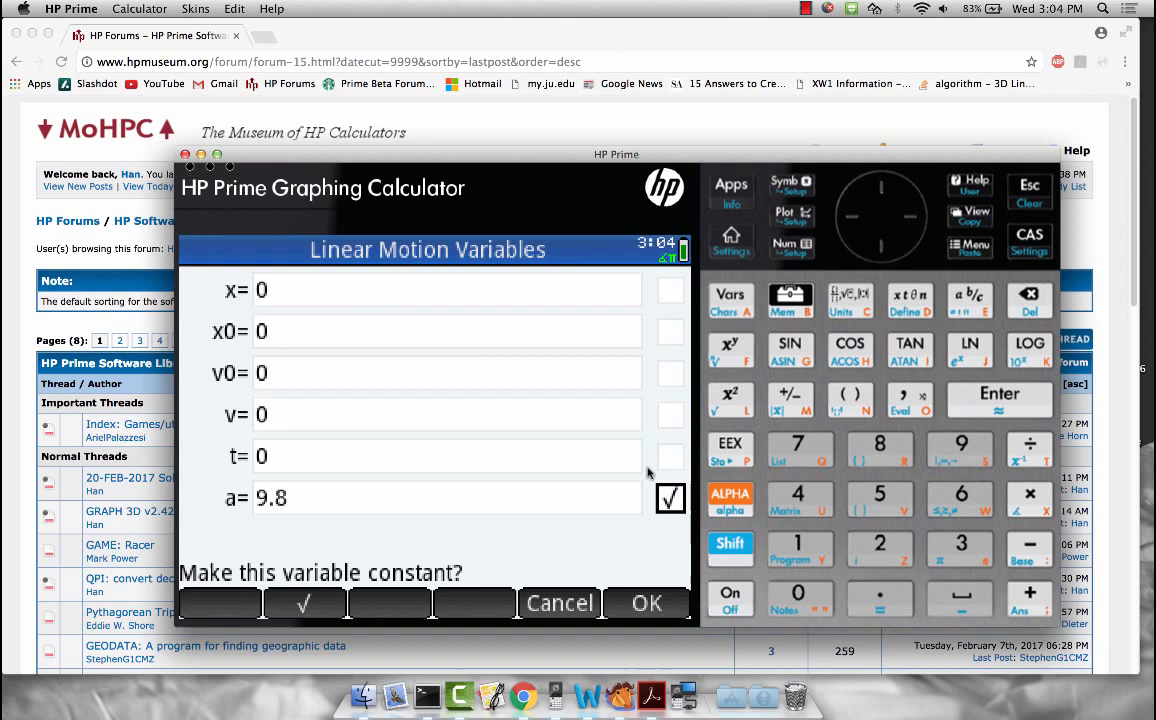
{"action": "mouse_move", "coordinate": [666, 392]}
{"action": "type", "text": "100"}
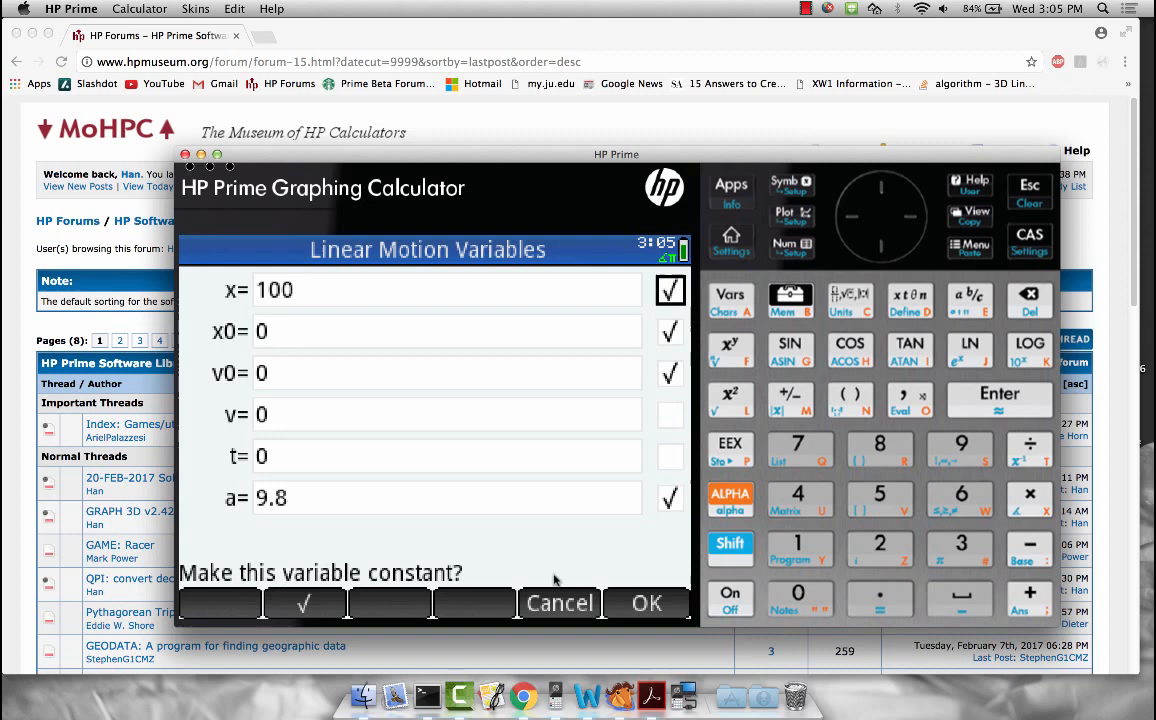
Accept x=100 with x, x0, v0 and a=9.8 constant, and solve.
{"action": "left_click", "coordinate": [445, 414]}
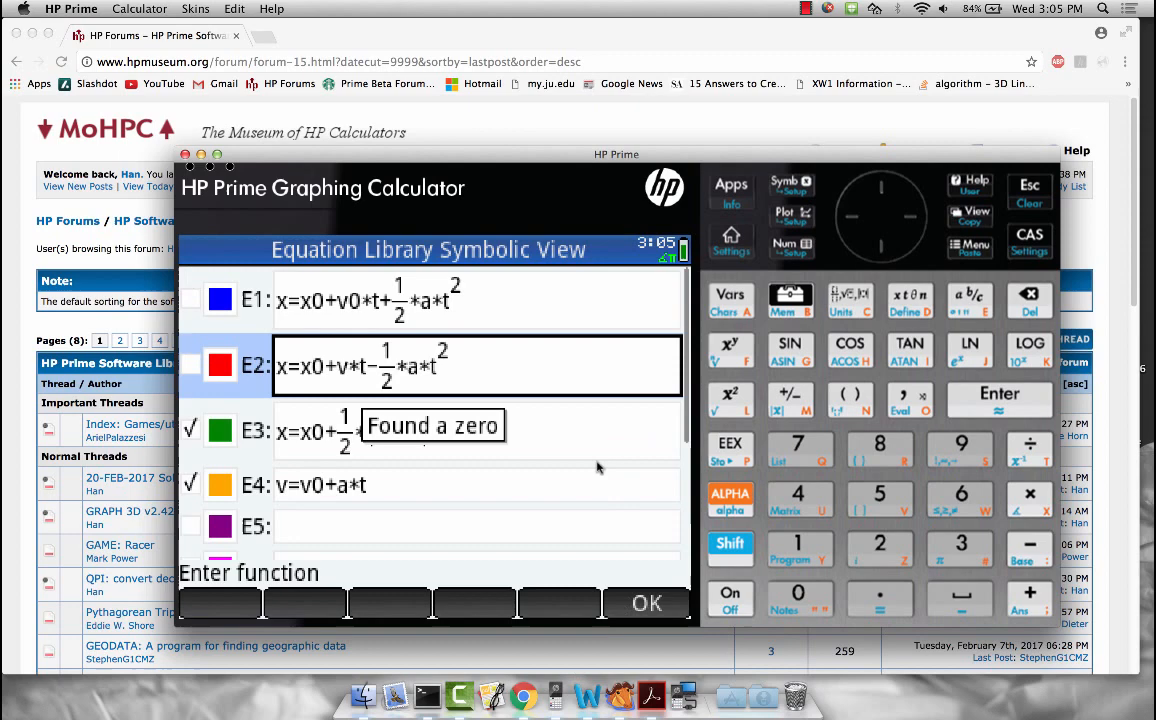
Show the iteration table and select the first v value to review convergence.
{"action": "left_click", "coordinate": [646, 603]}
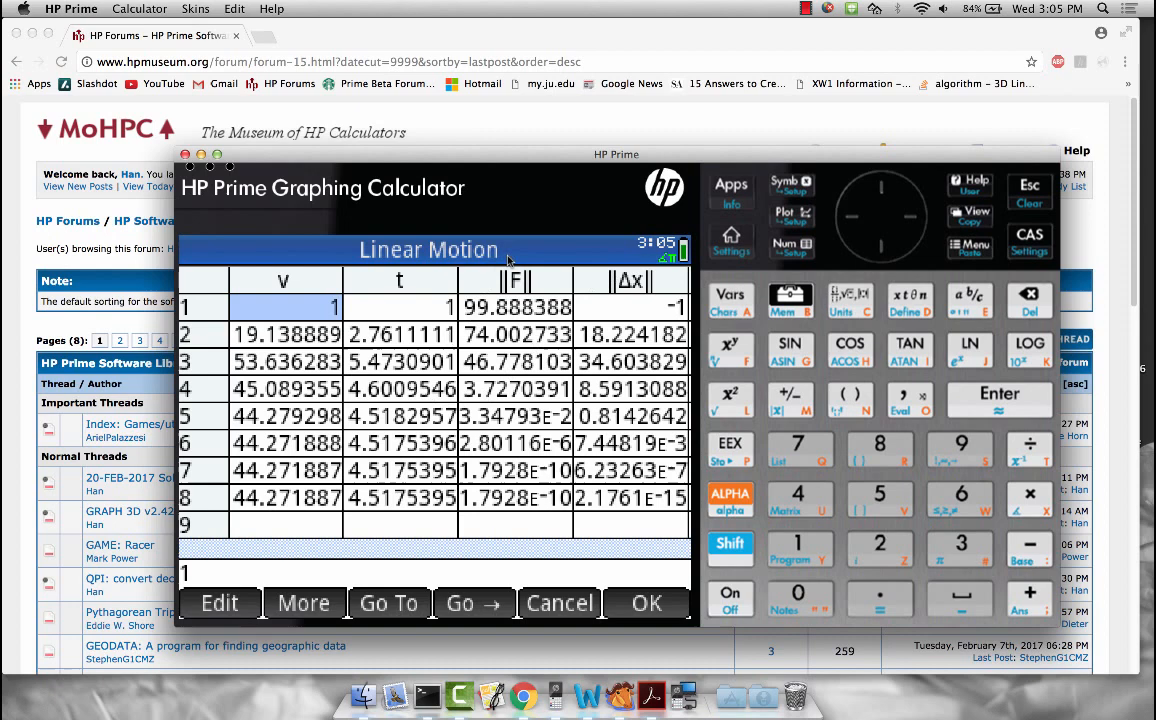
{"action": "mouse_move", "coordinate": [620, 486]}
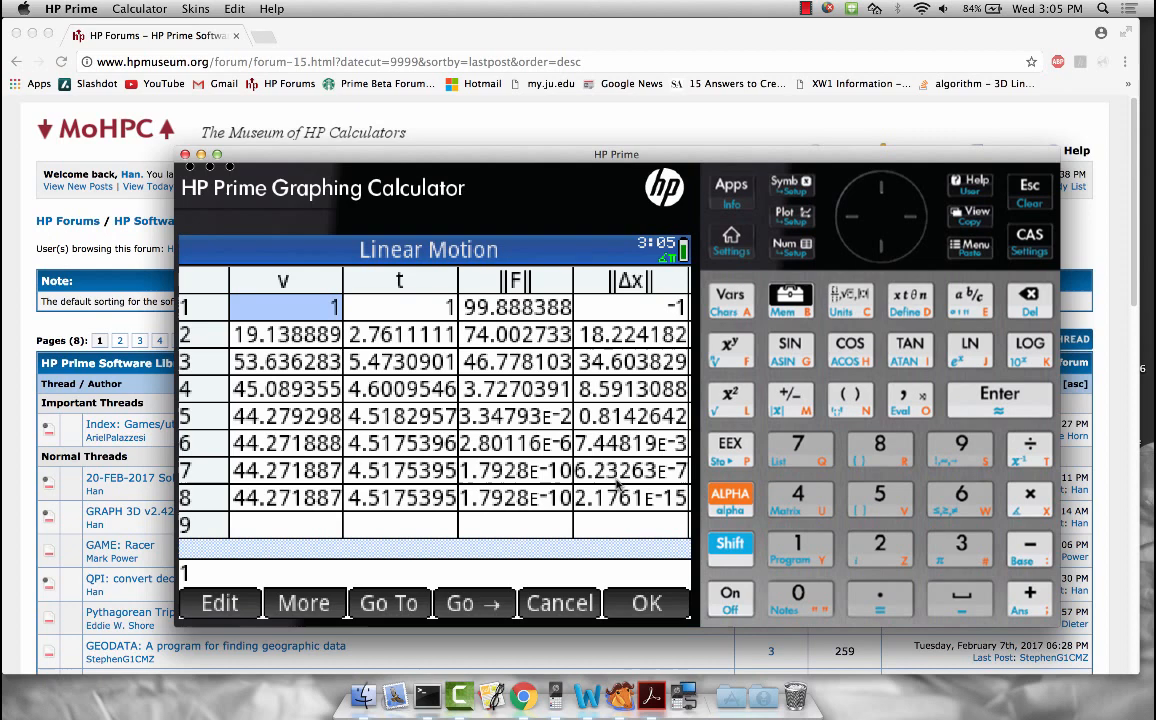
{"action": "mouse_move", "coordinate": [503, 416]}
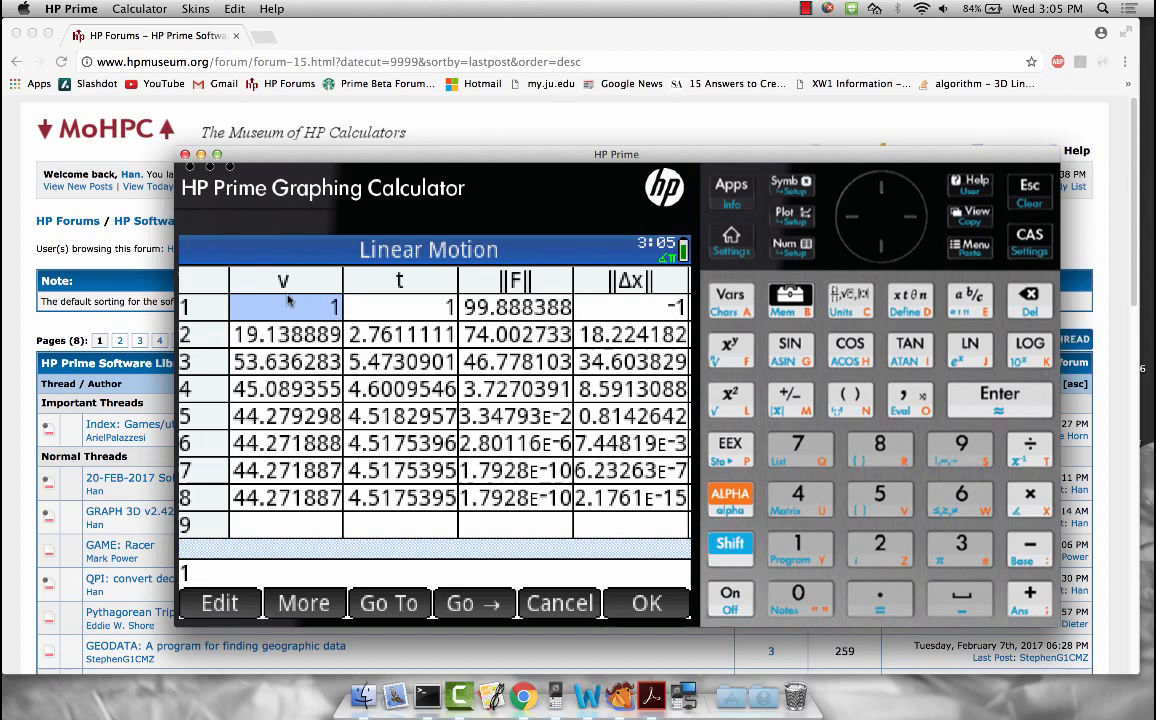
{"action": "left_click", "coordinate": [287, 497]}
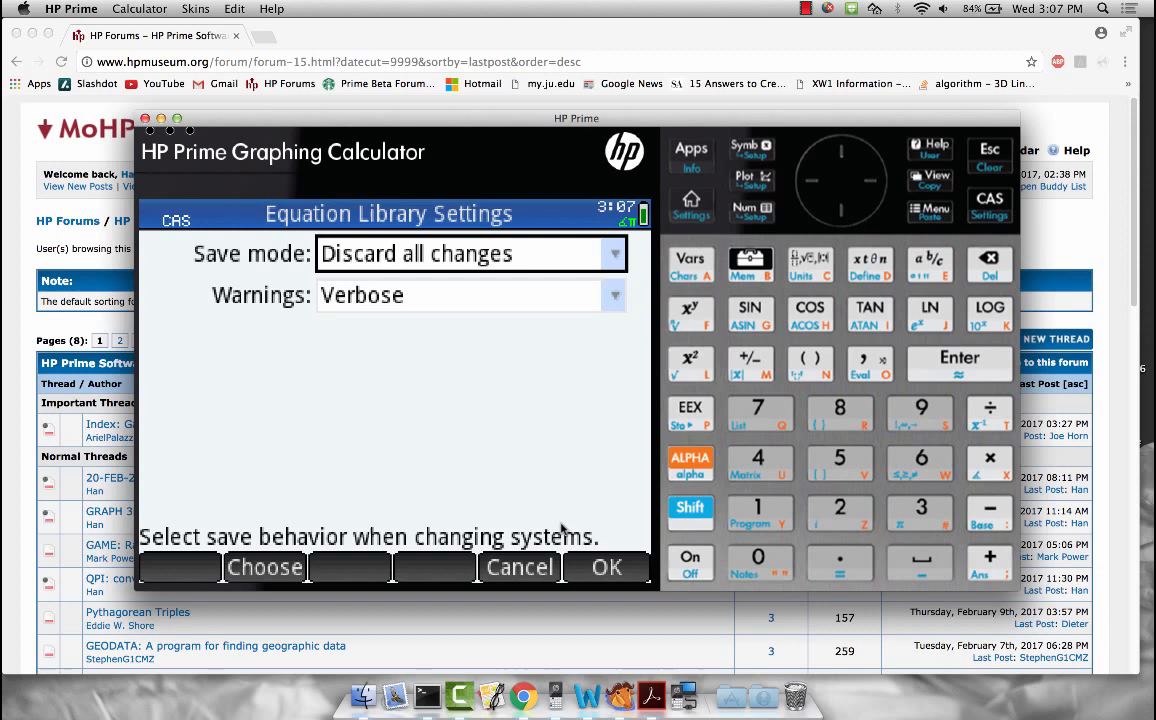
Confirm settings with Save mode Discard all changes and Verbose warnings.
{"action": "left_click", "coordinate": [607, 567]}
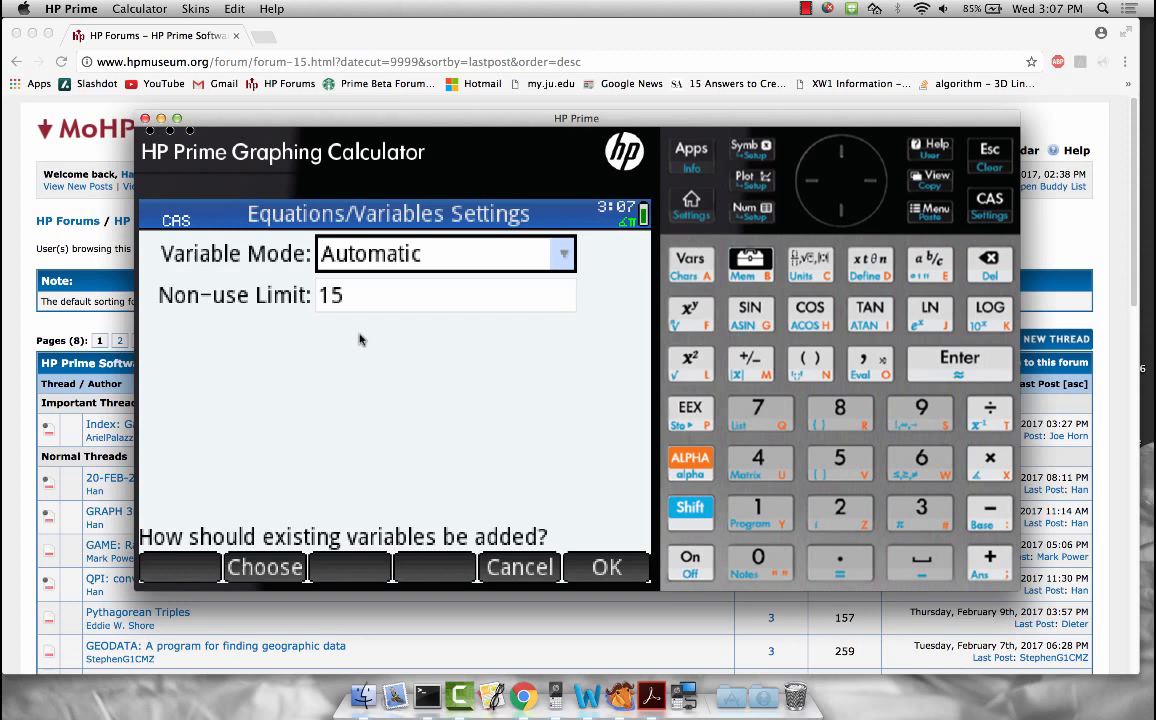
{"action": "mouse_move", "coordinate": [929, 180]}
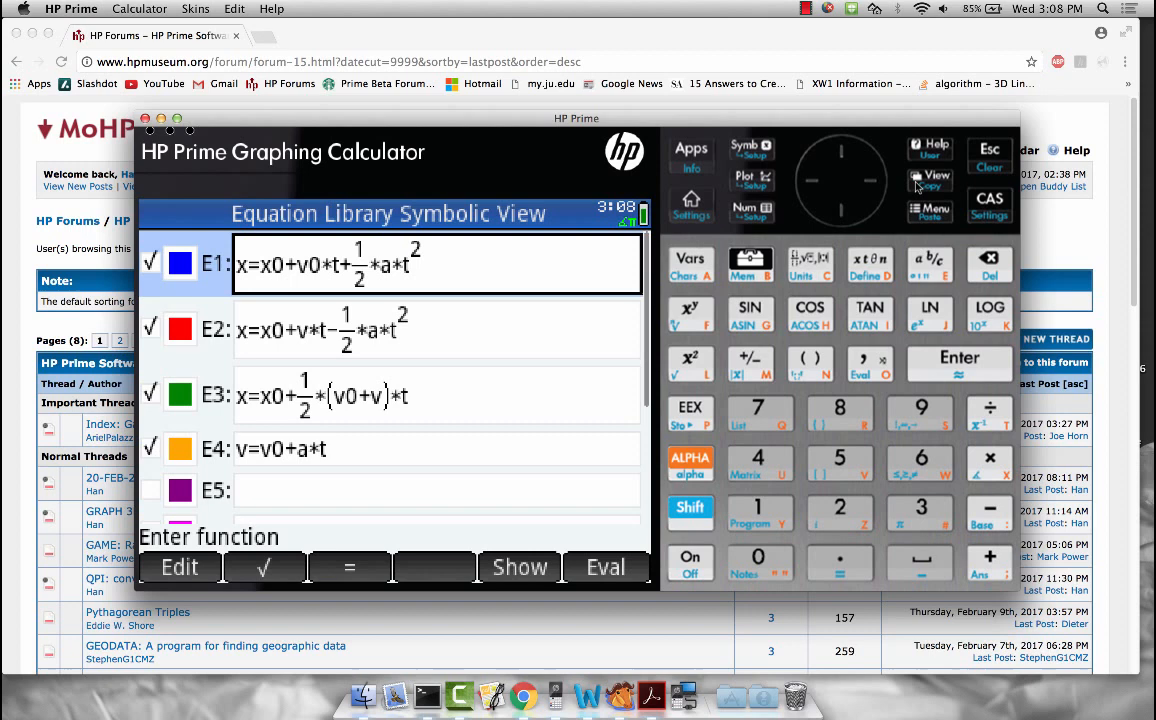
{"action": "mouse_move", "coordinate": [710, 408]}
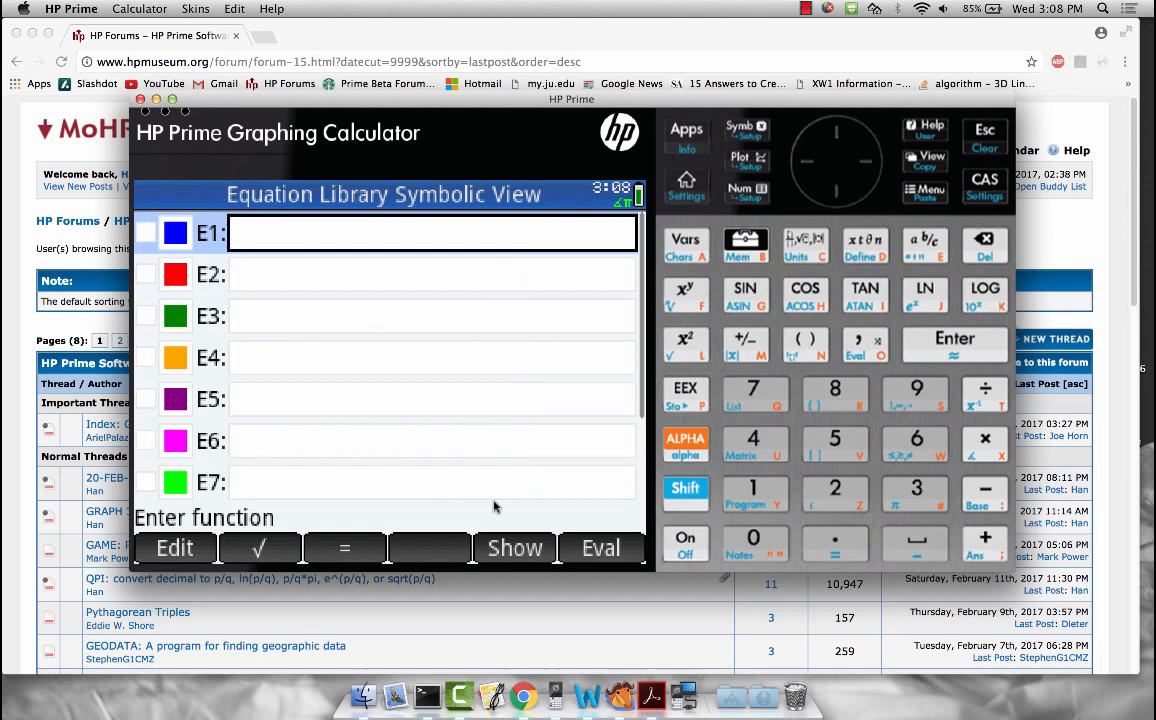
{"action": "mouse_move", "coordinate": [702, 424]}
{"action": "type", "text": "X"}
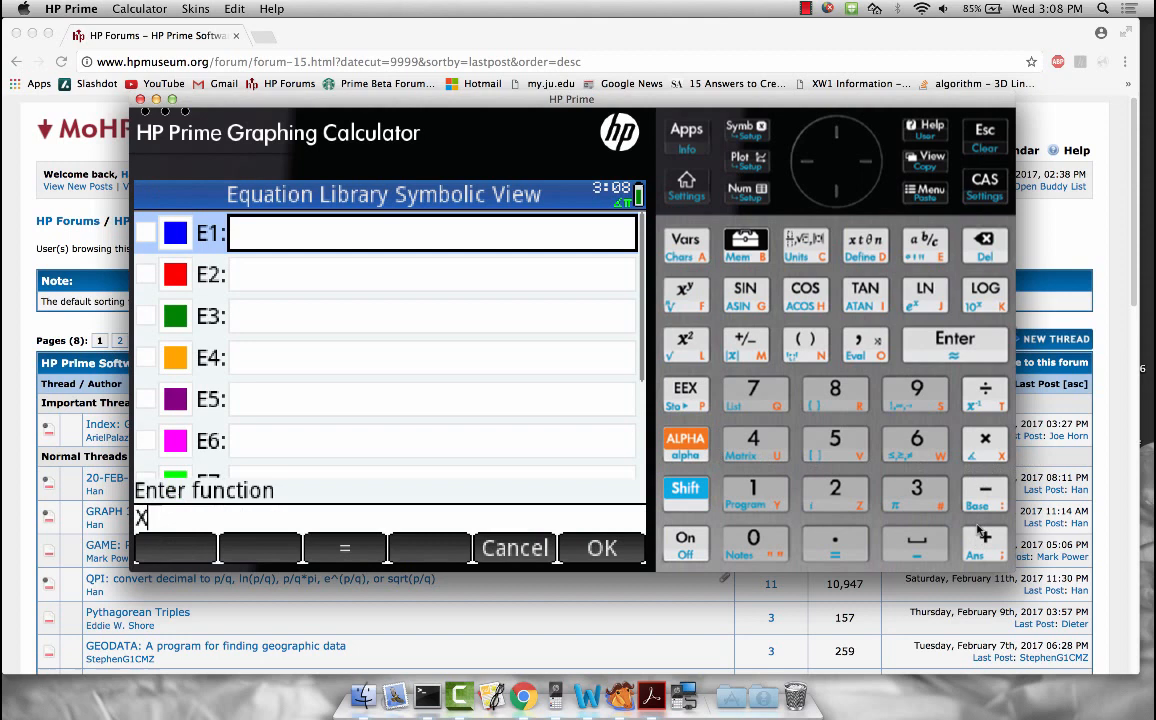
Enter X+Y=4 as E1 and begin the second equation X*Y=13.
{"action": "left_click", "coordinate": [601, 548]}
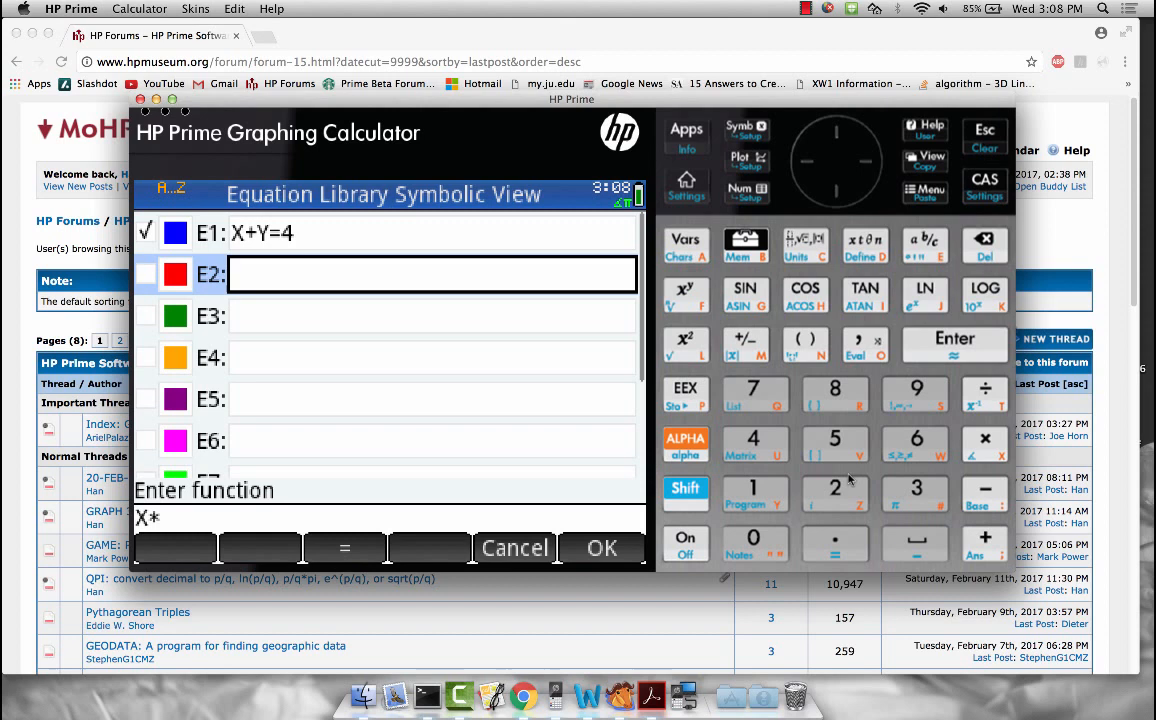
{"action": "left_click", "coordinate": [601, 548]}
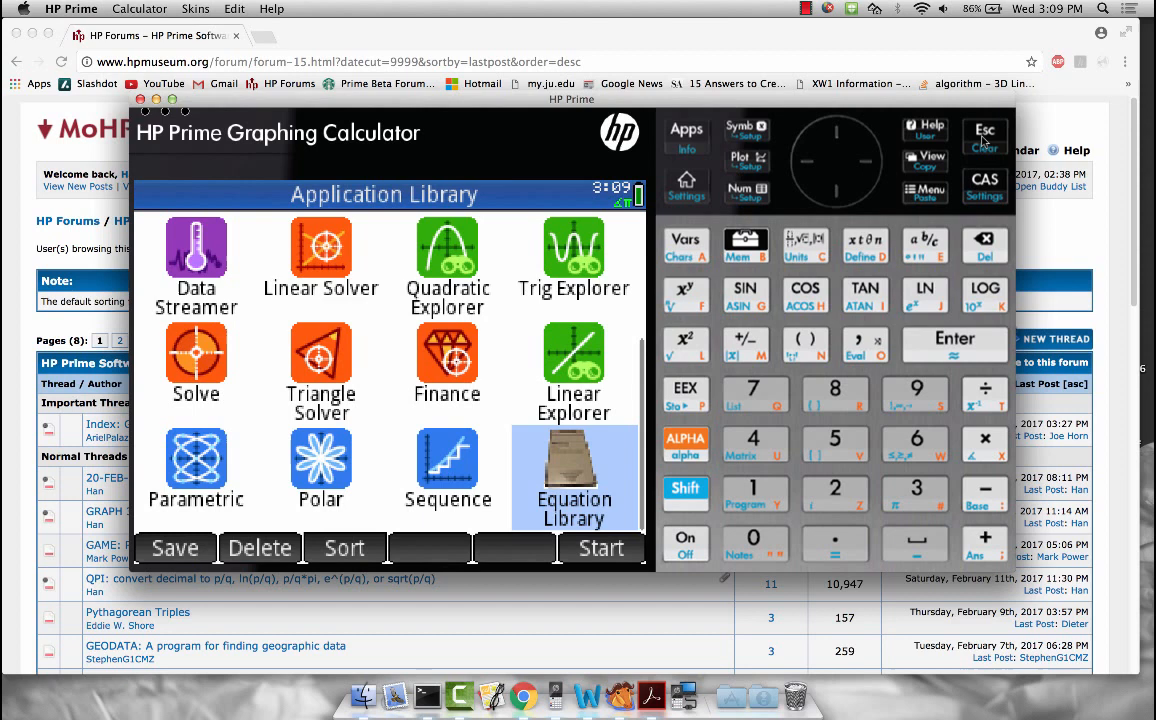
Plot X+Y=4 and X*Y=13, then jump to an entered X value via Go To.
{"action": "left_click", "coordinate": [601, 548]}
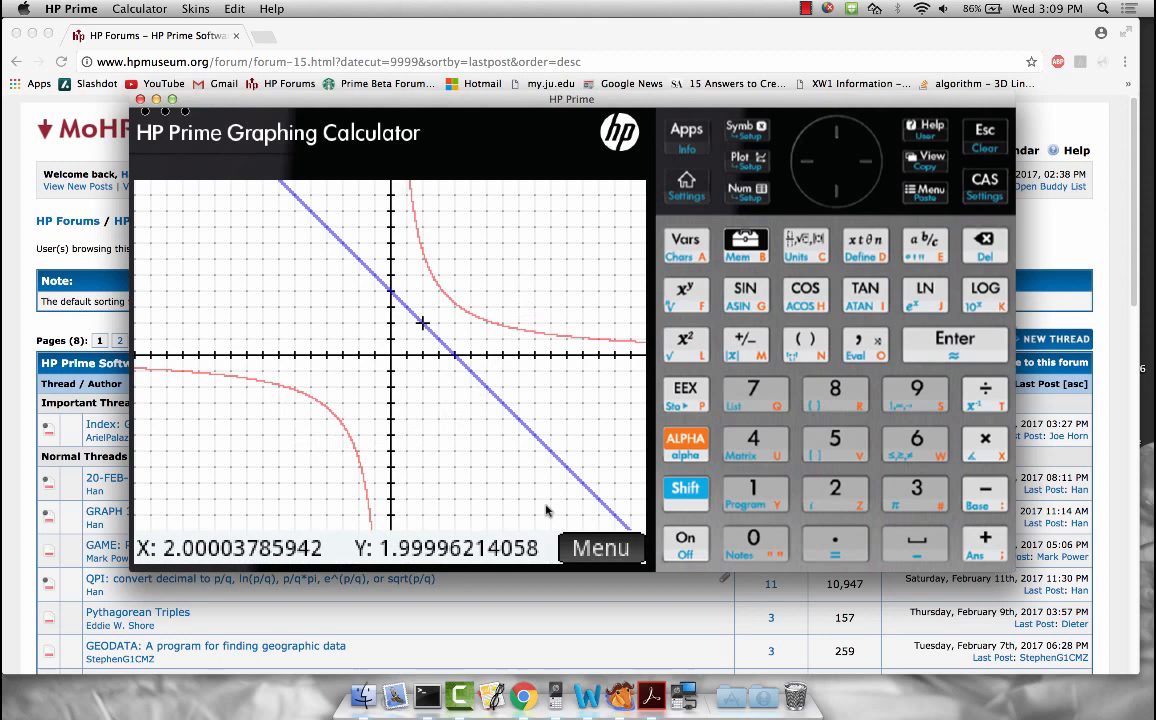
{"action": "left_click", "coordinate": [601, 548]}
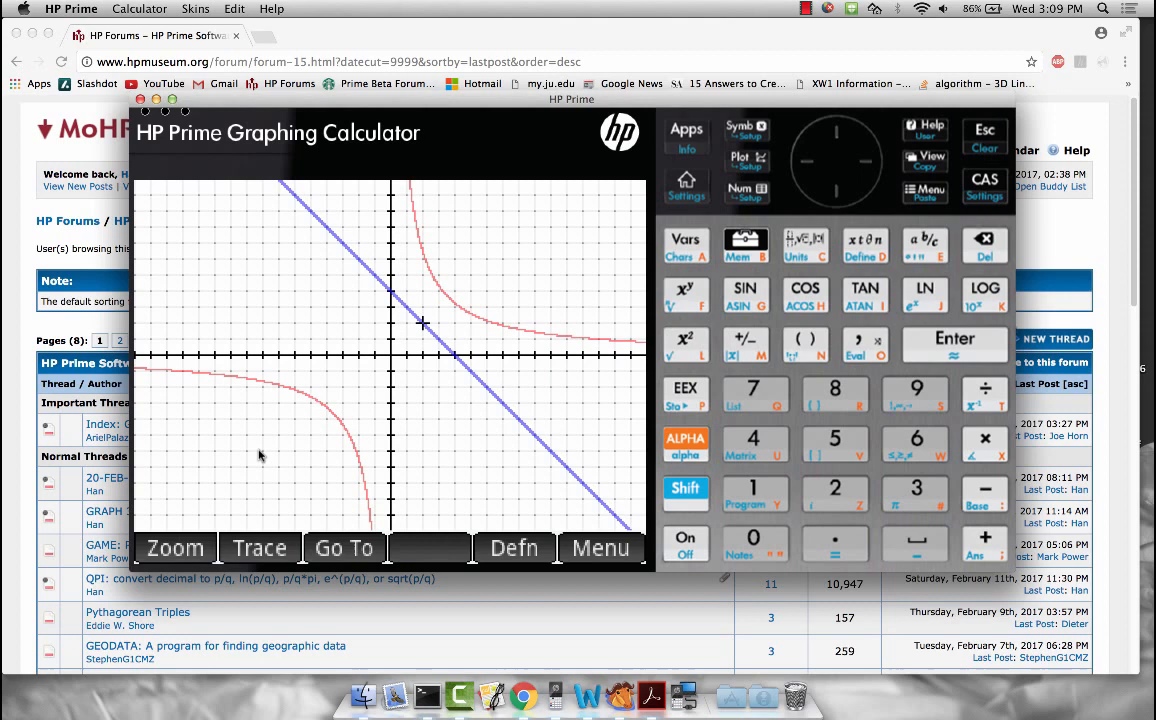
{"action": "left_click", "coordinate": [344, 547]}
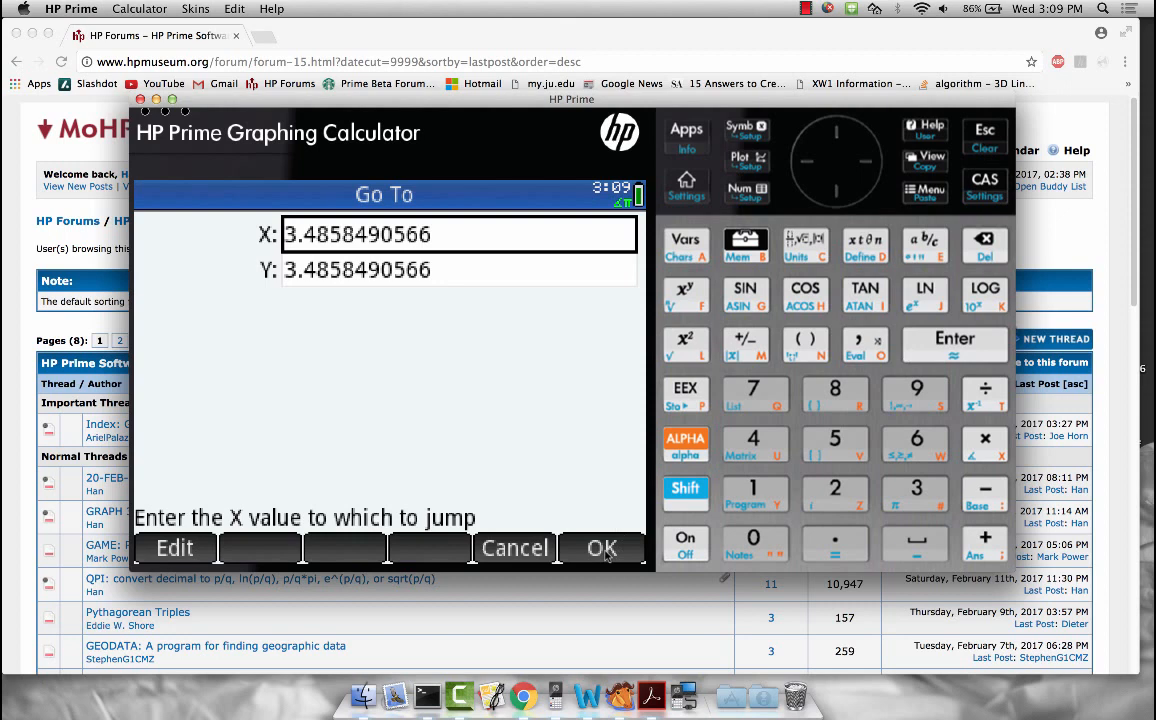
{"action": "left_click", "coordinate": [602, 548]}
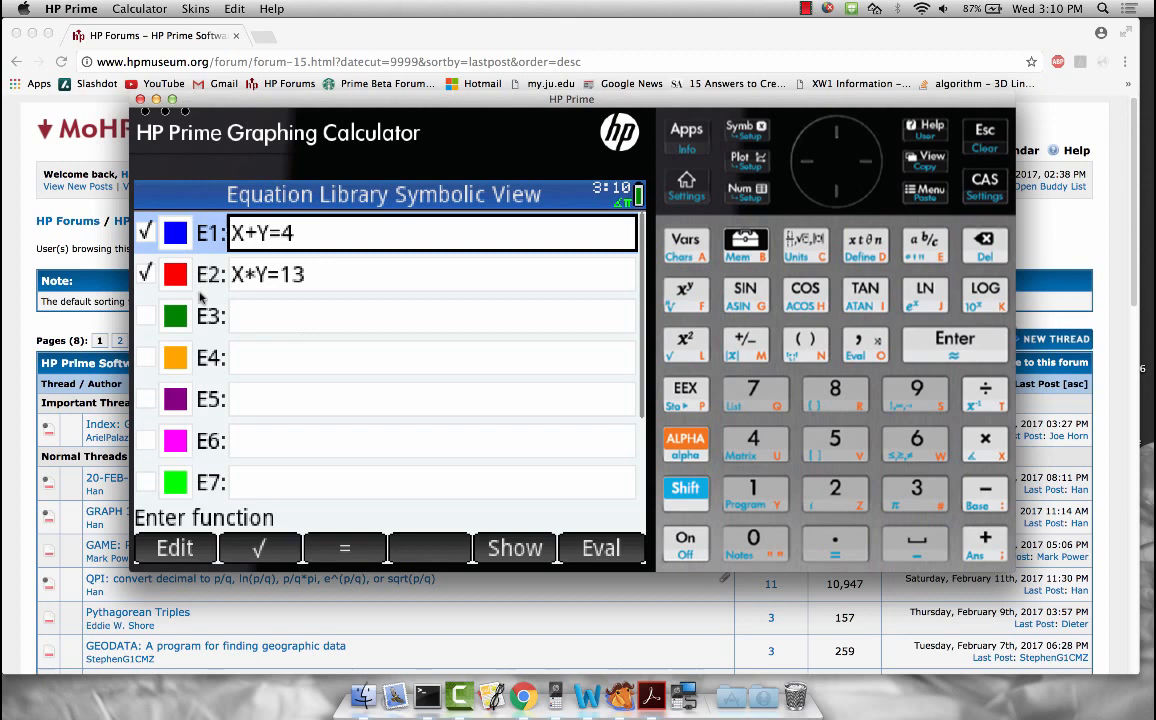
{"action": "mouse_move", "coordinate": [758, 417]}
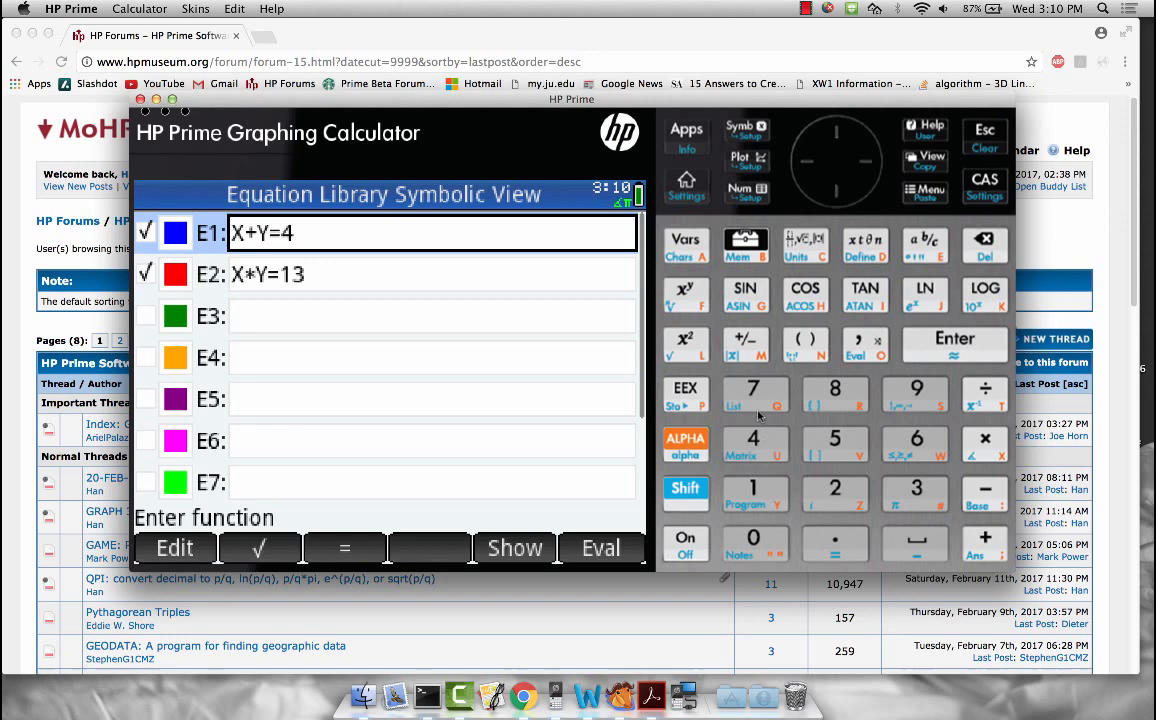
{"action": "mouse_move", "coordinate": [717, 466]}
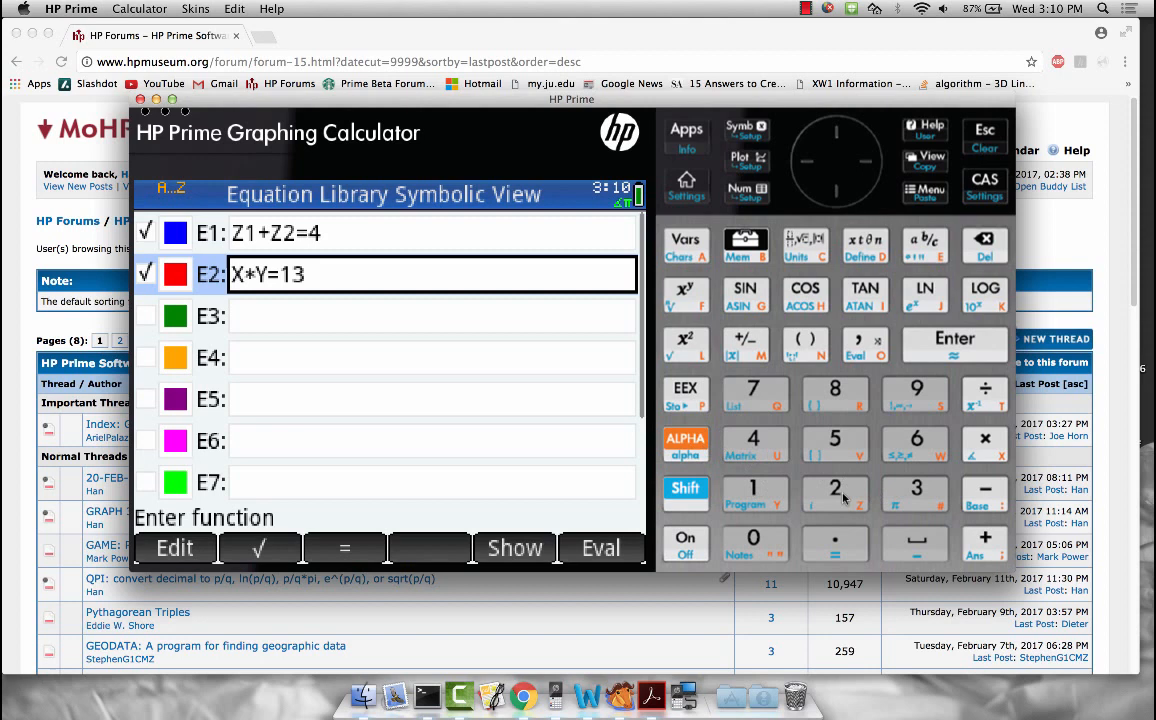
Edit E2 into Z1*Z2=13 and confirm it.
{"action": "left_click", "coordinate": [174, 548]}
{"action": "type", "text": "Z1*Z2=13"}
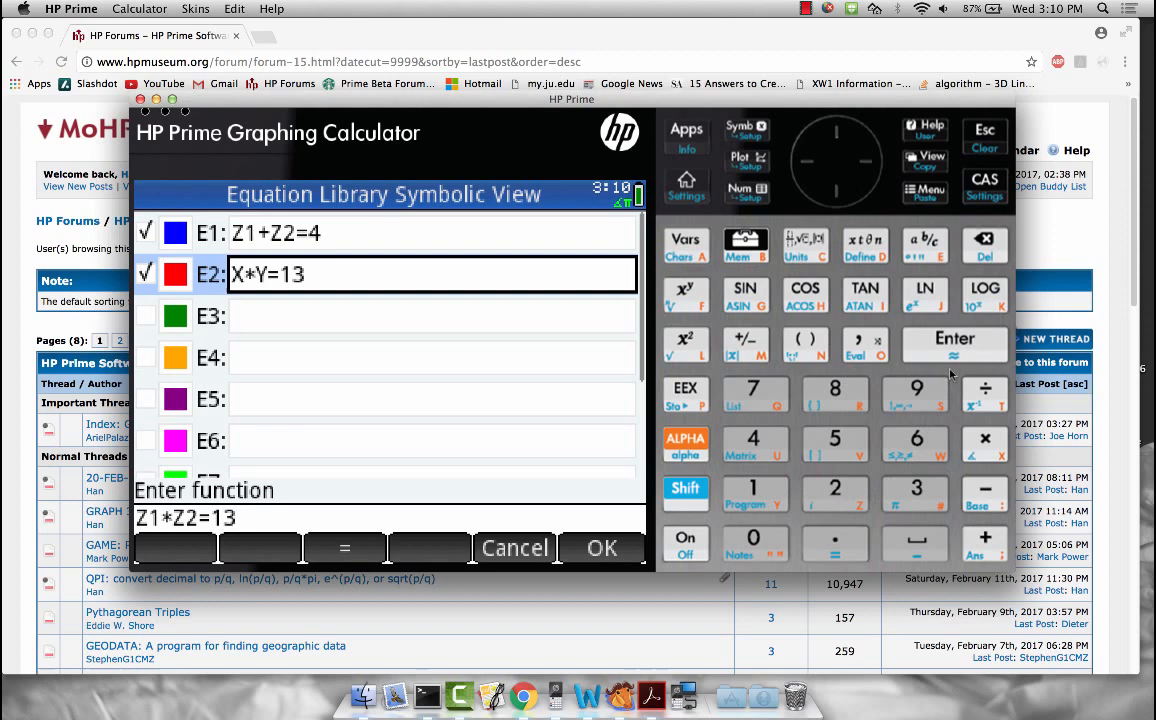
{"action": "left_click", "coordinate": [601, 547]}
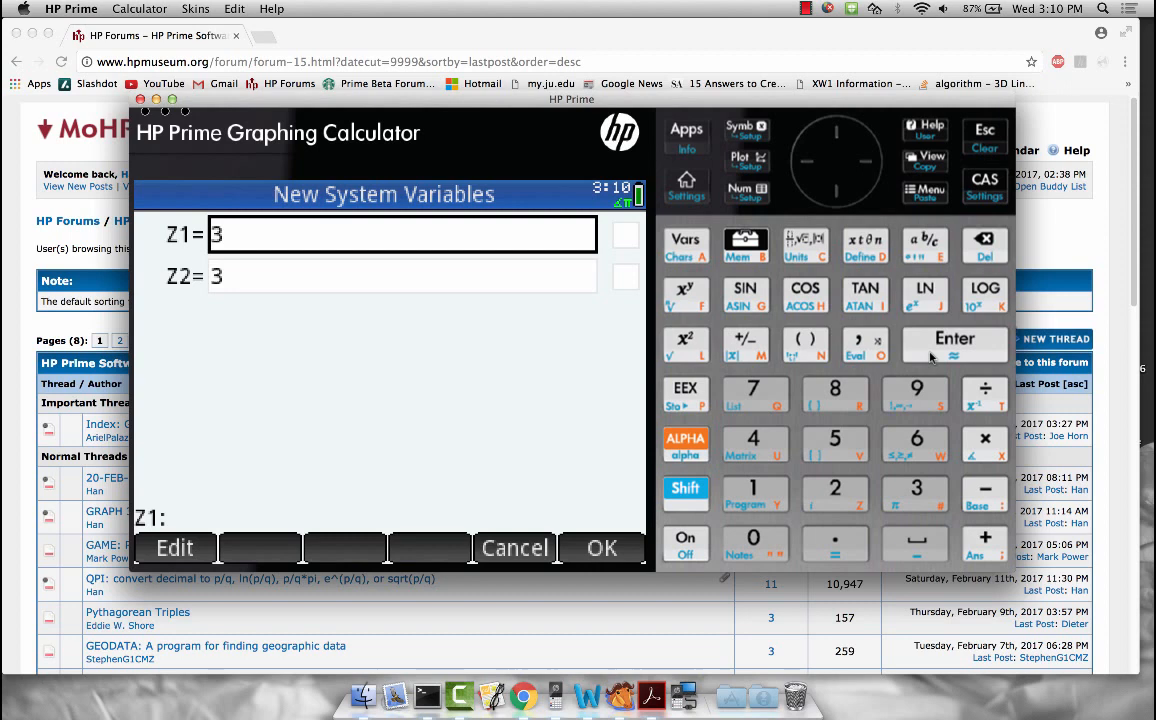
Accept starting values Z1=3 and Z2=3 for the new system.
{"action": "left_click", "coordinate": [601, 548]}
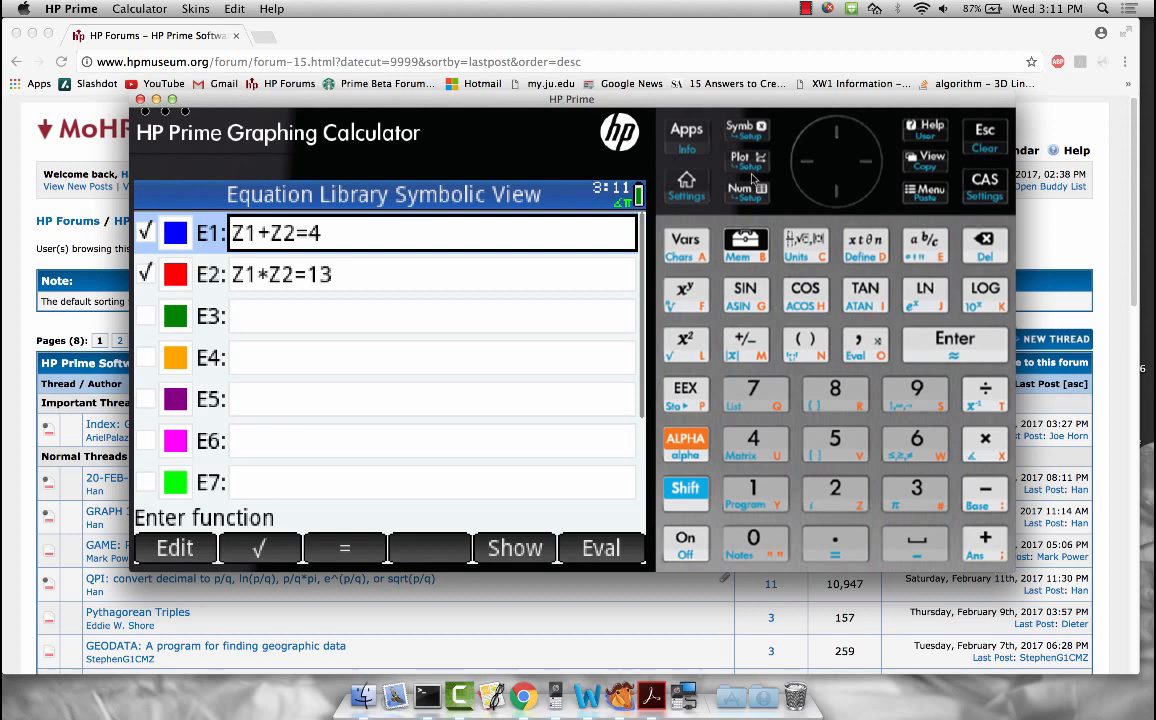
{"action": "mouse_move", "coordinate": [383, 140]}
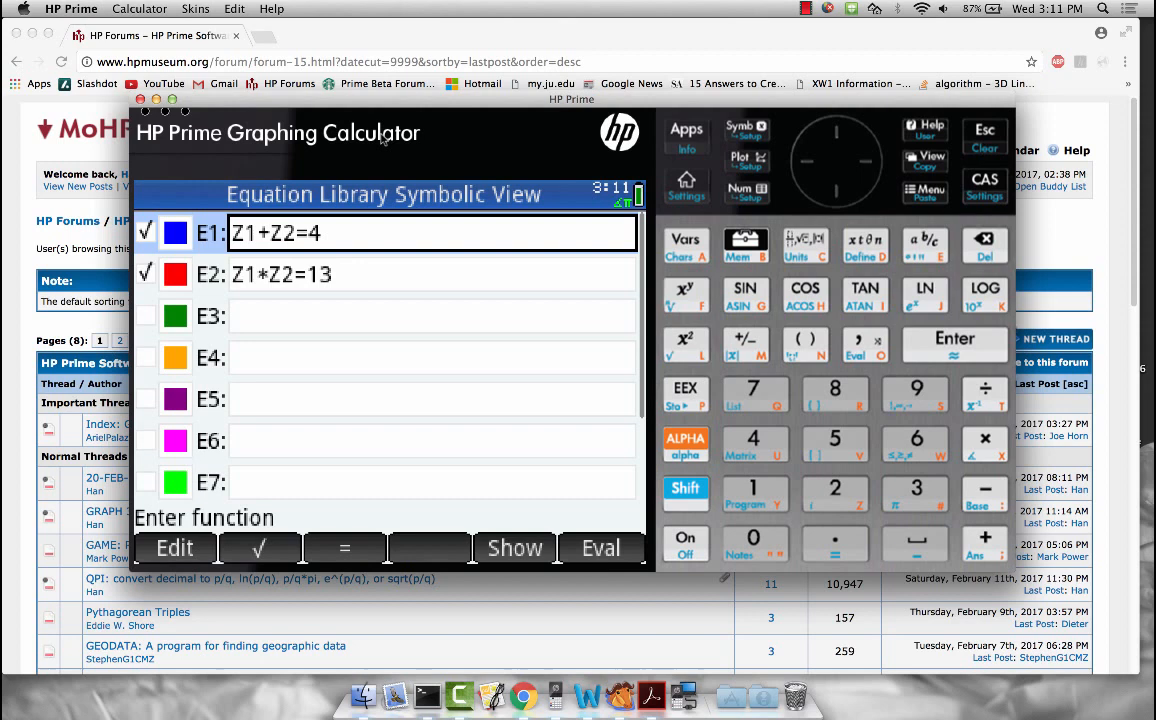